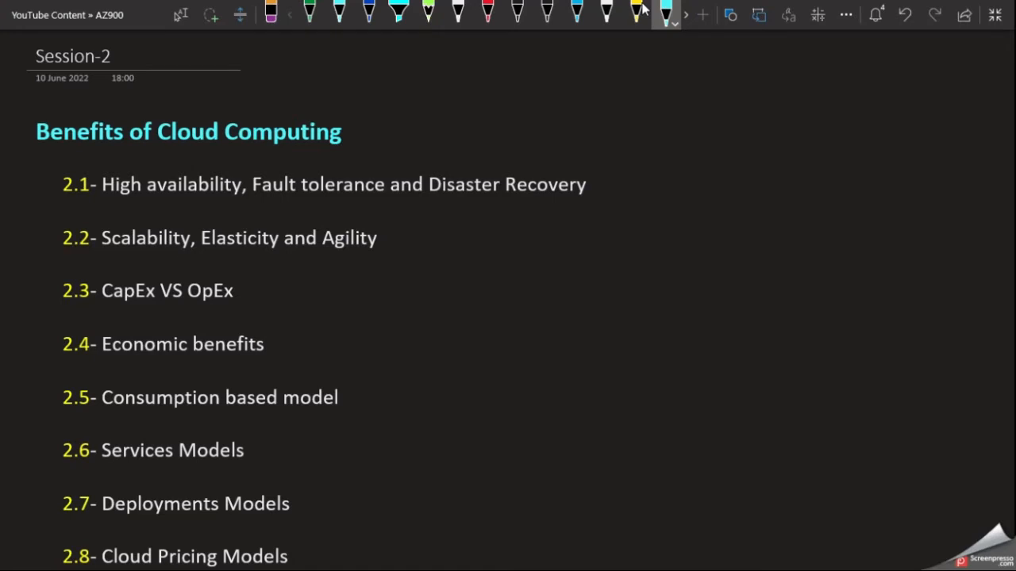
# Draw a cyan ink loop around the Session-2 title, date and time
pyautogui.moveTo(135, 48); pyautogui.dragTo(47, 95)
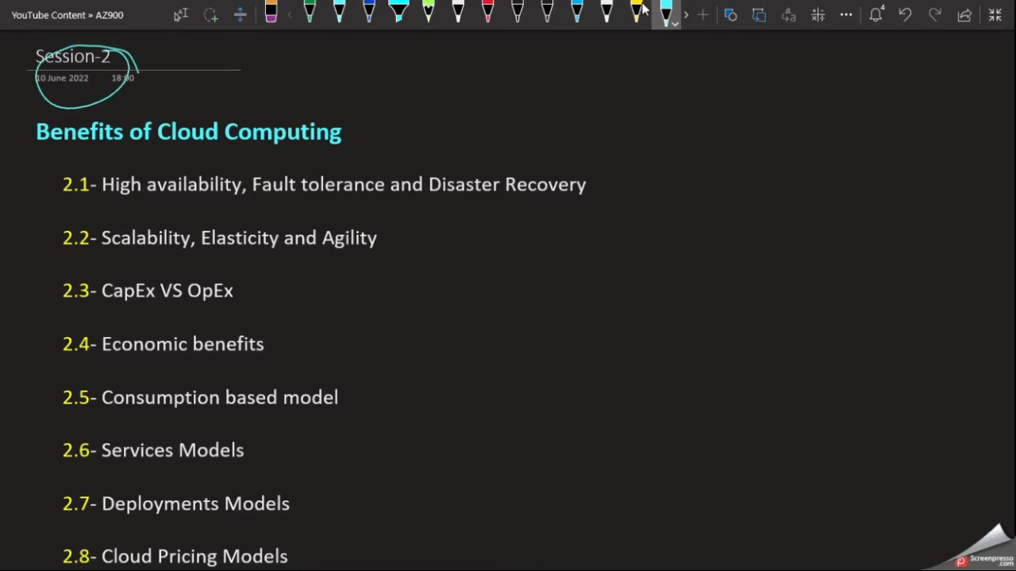
# Underline the Benefits of Cloud Computing heading and High availability, Fault tolerance, Disaster Recovery
pyautogui.moveTo(39, 152); pyautogui.dragTo(357, 153)
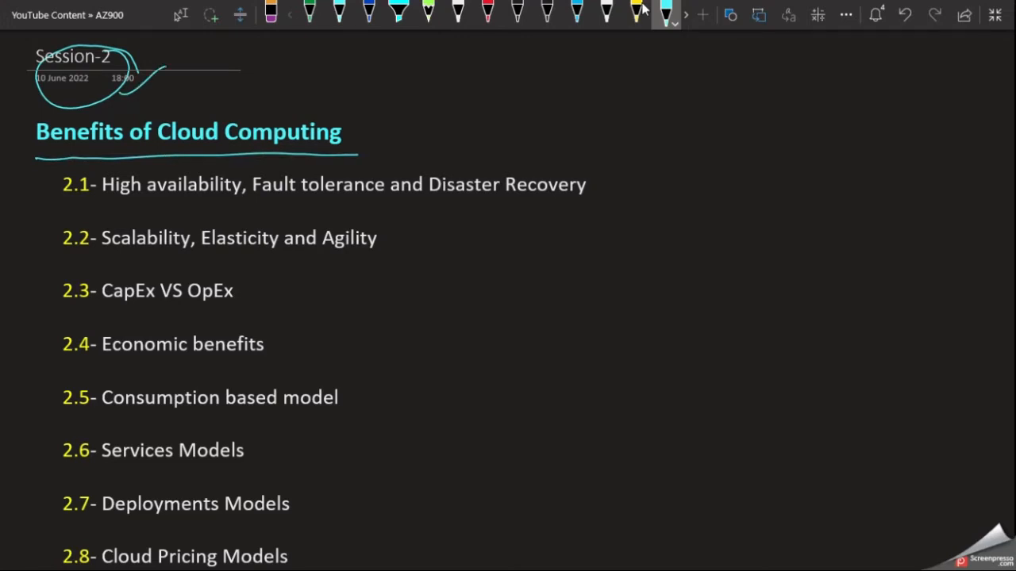
pyautogui.moveTo(119, 207); pyautogui.dragTo(326, 208)
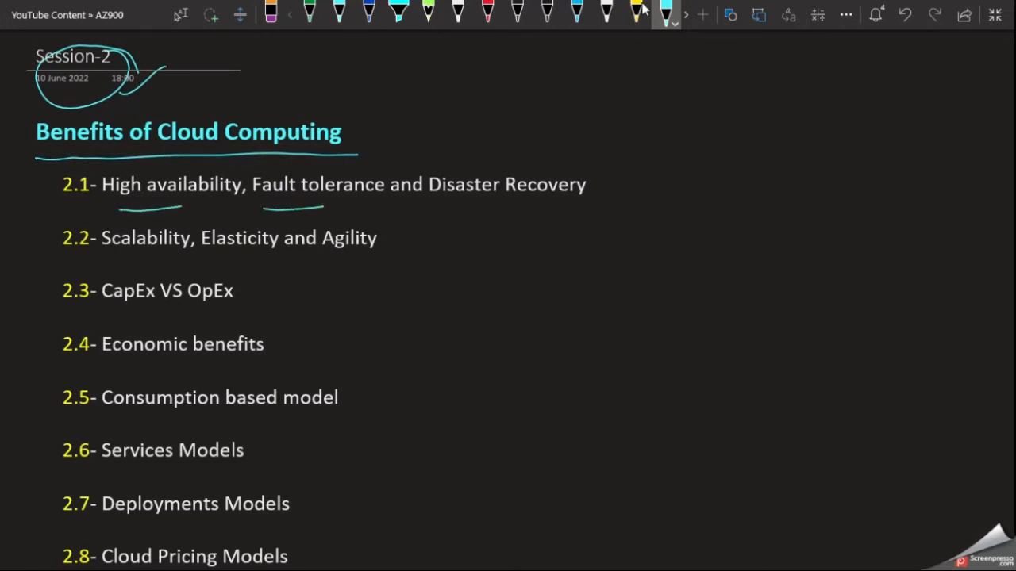
pyautogui.moveTo(425, 208); pyautogui.dragTo(512, 207)
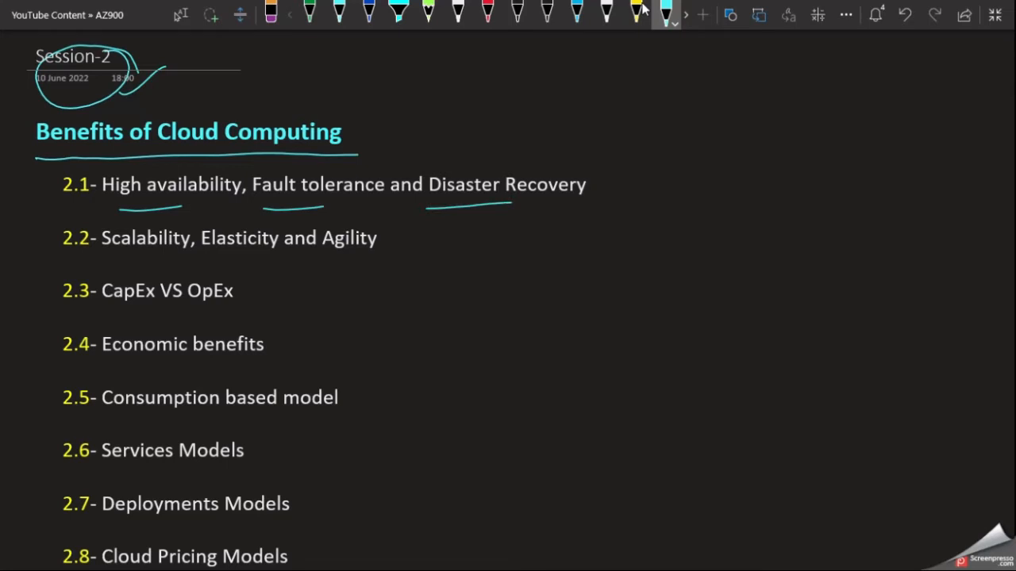
# Draw an arrow with up and down arrows after 2.1, and underline Scalability and Elasticity
pyautogui.moveTo(603, 186); pyautogui.dragTo(742, 191)
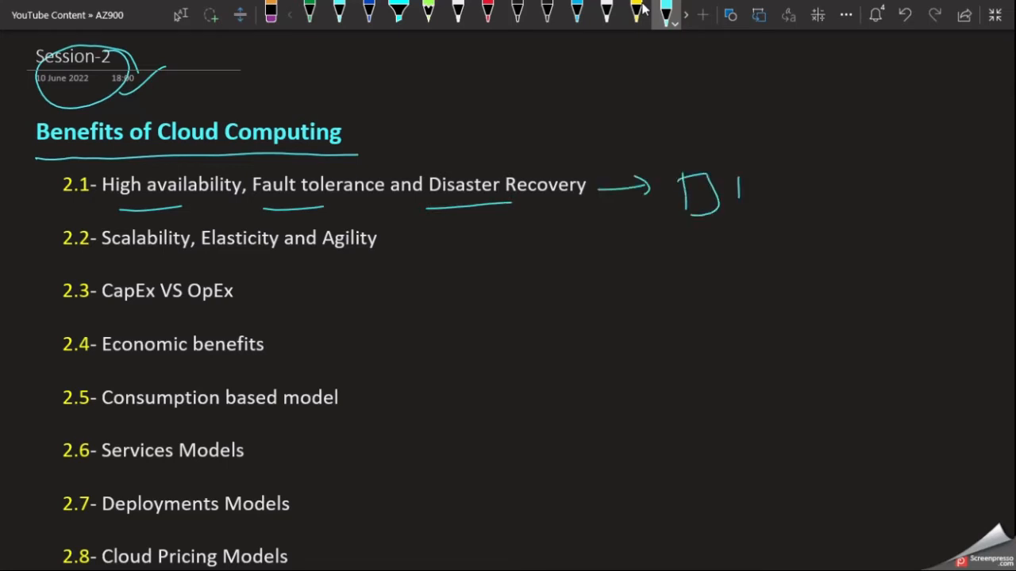
pyautogui.moveTo(730, 202); pyautogui.dragTo(734, 171)
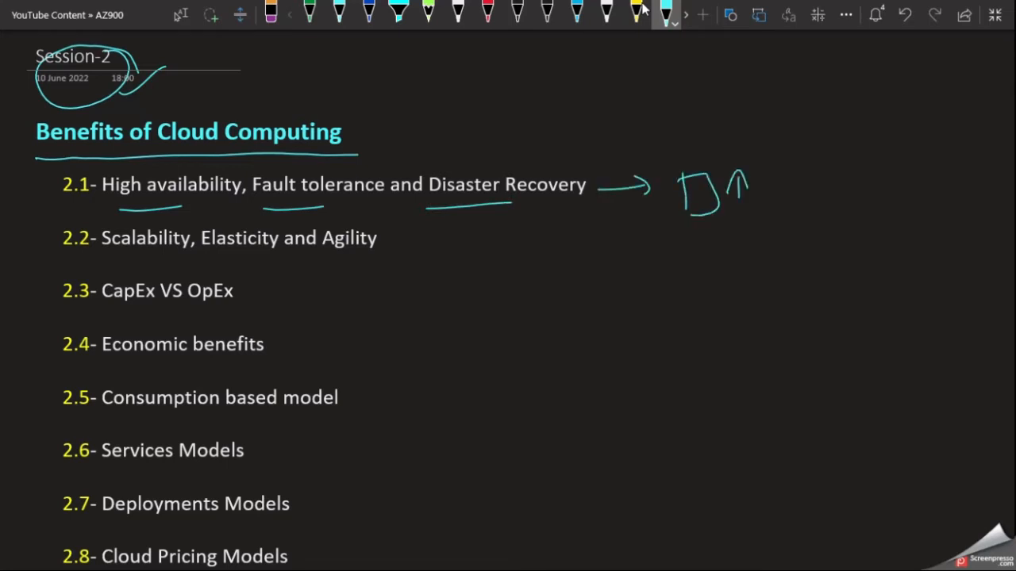
pyautogui.moveTo(774, 171); pyautogui.dragTo(773, 203)
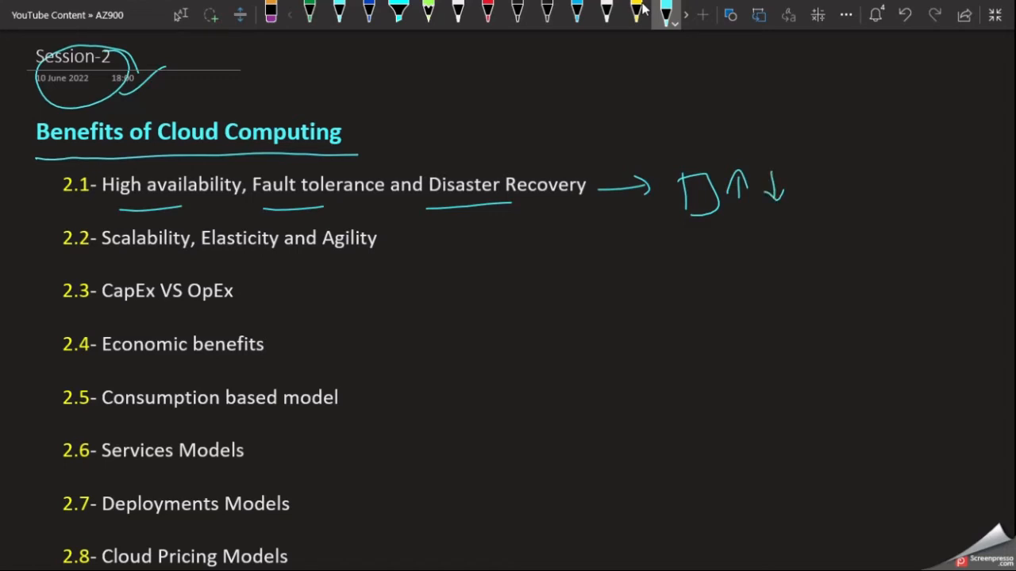
pyautogui.moveTo(583, 197); pyautogui.dragTo(607, 181)
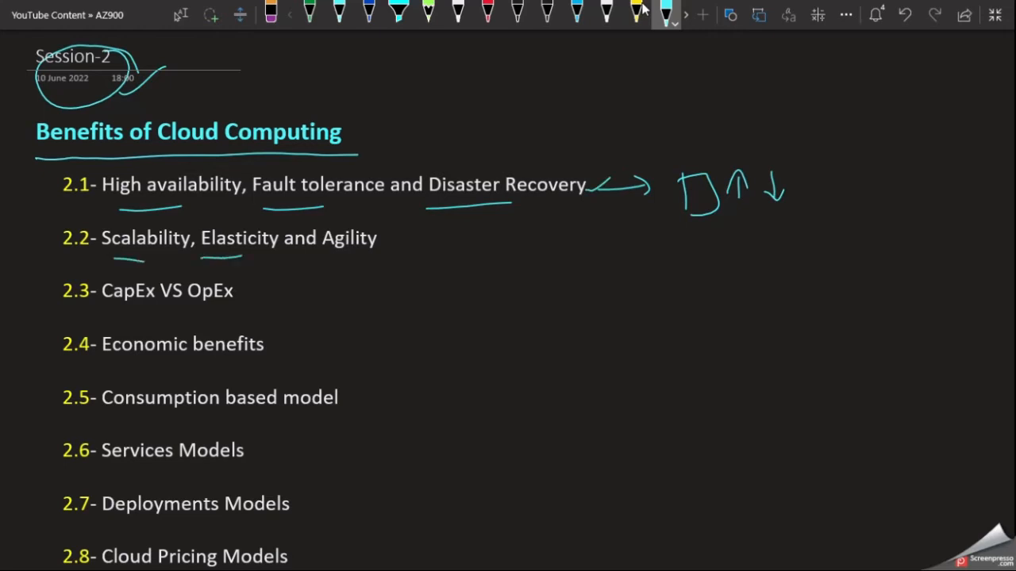
# Underline Agility, CapEx, OpEx, Economic and Consumption based model, adding a tick and double-headed arrow
pyautogui.moveTo(325, 254); pyautogui.dragTo(365, 253)
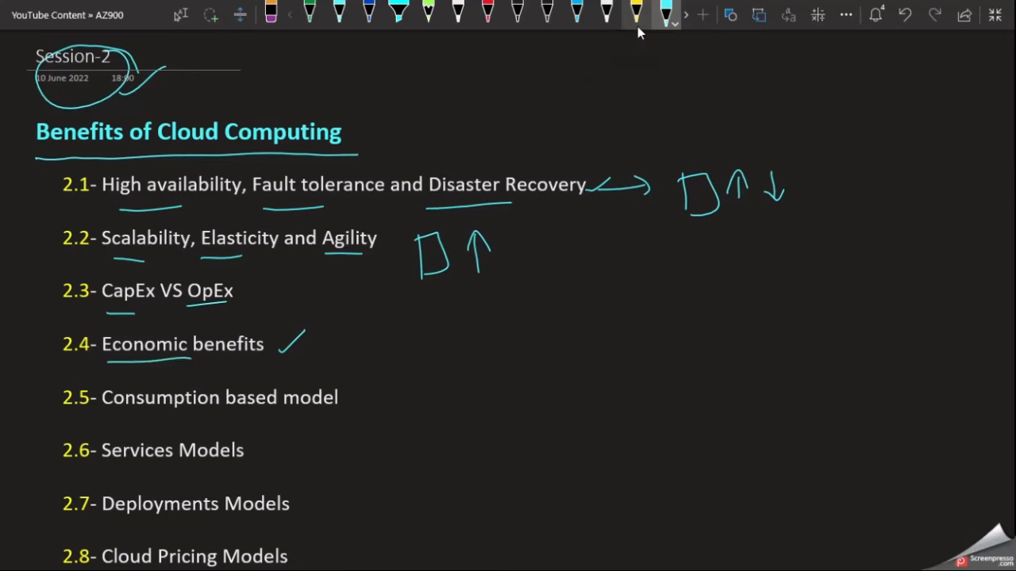
pyautogui.moveTo(119, 418); pyautogui.dragTo(302, 418)
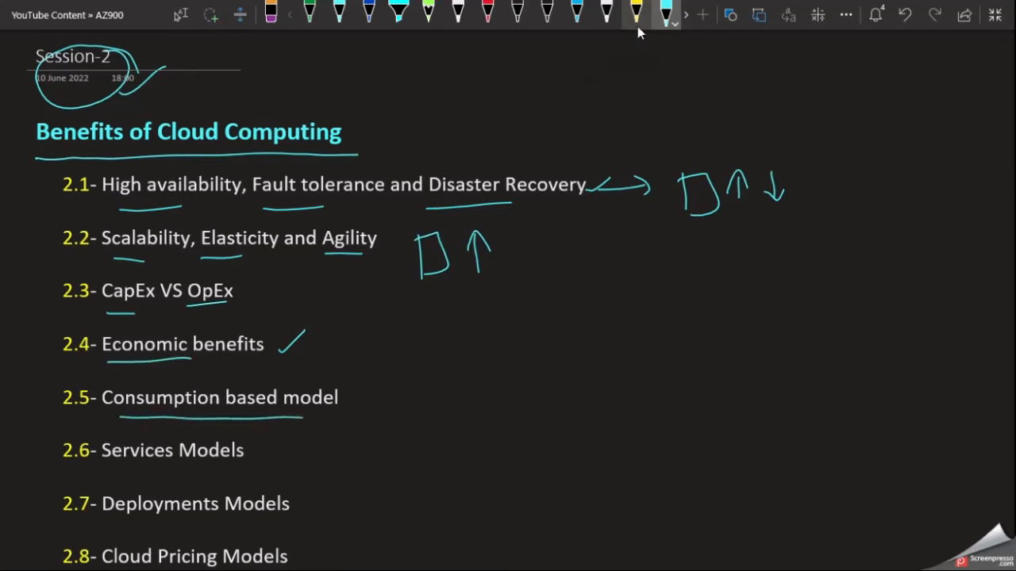
pyautogui.moveTo(385, 389); pyautogui.dragTo(516, 345)
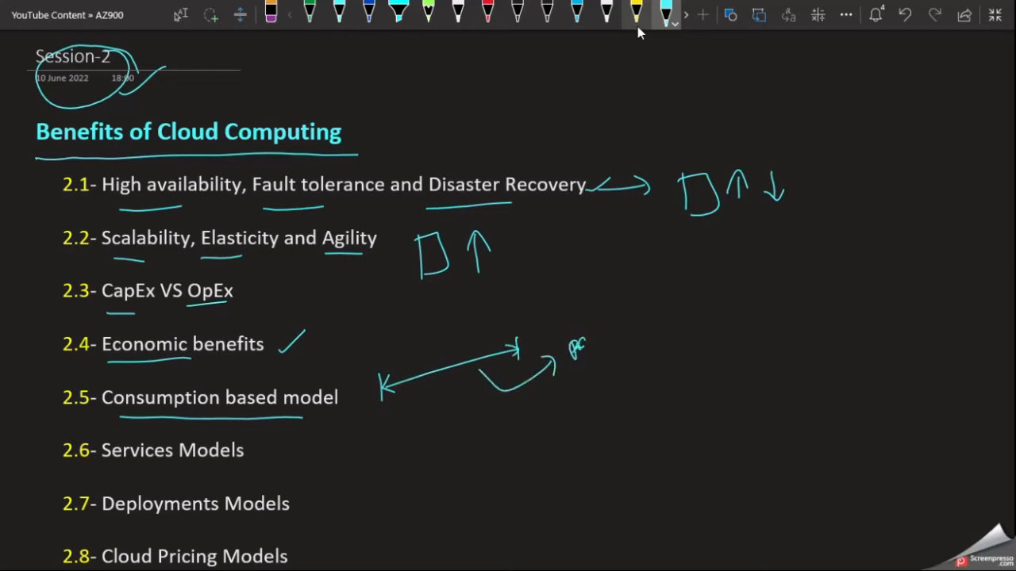
# Finish the 'pay' note, underline Services Models, sketch two shapes and write 'IaaS | PaaS | SaaS'
pyautogui.moveTo(568, 341); pyautogui.dragTo(595, 389)
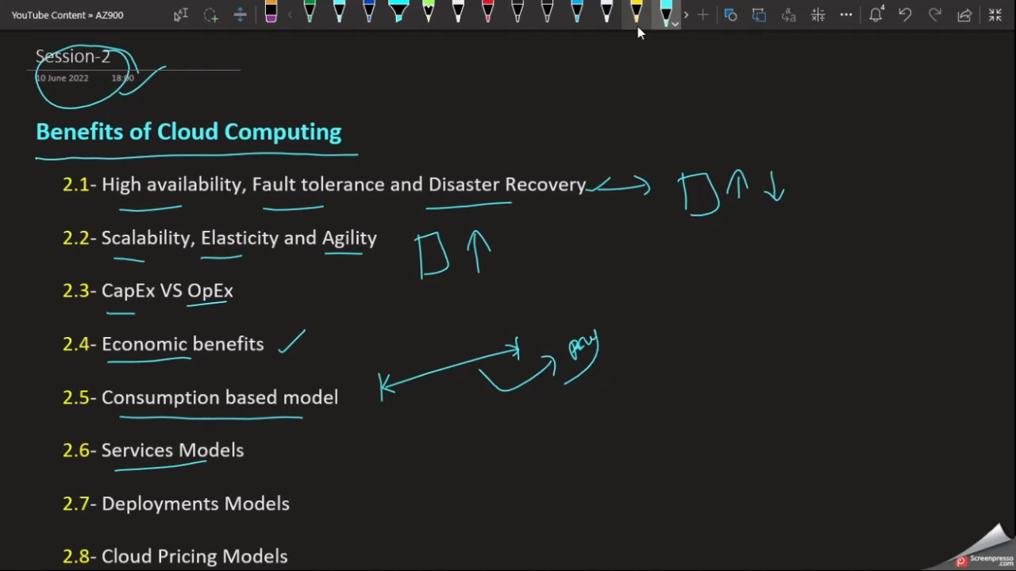
pyautogui.moveTo(326, 432); pyautogui.dragTo(353, 476)
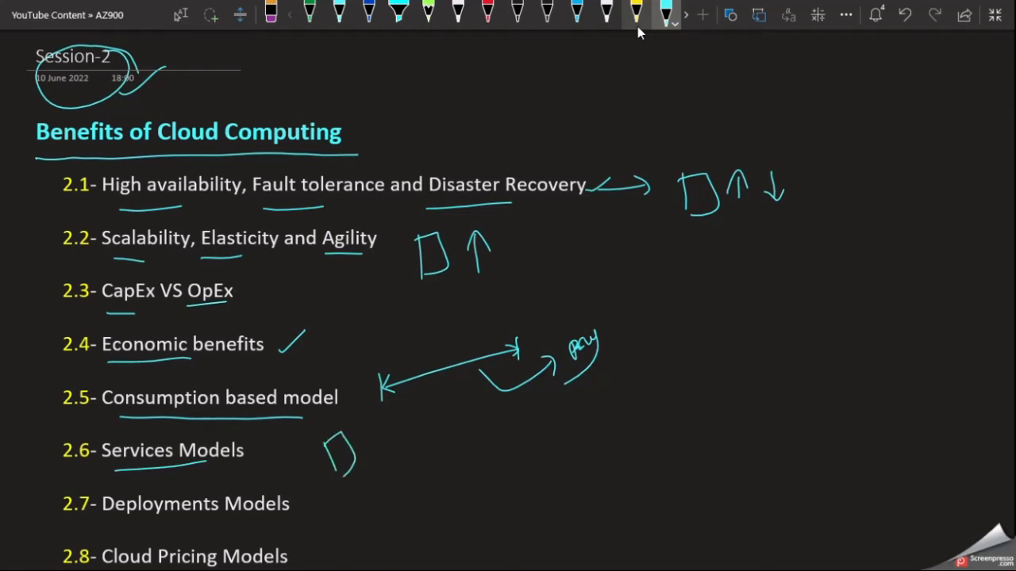
pyautogui.moveTo(401, 405); pyautogui.dragTo(429, 444)
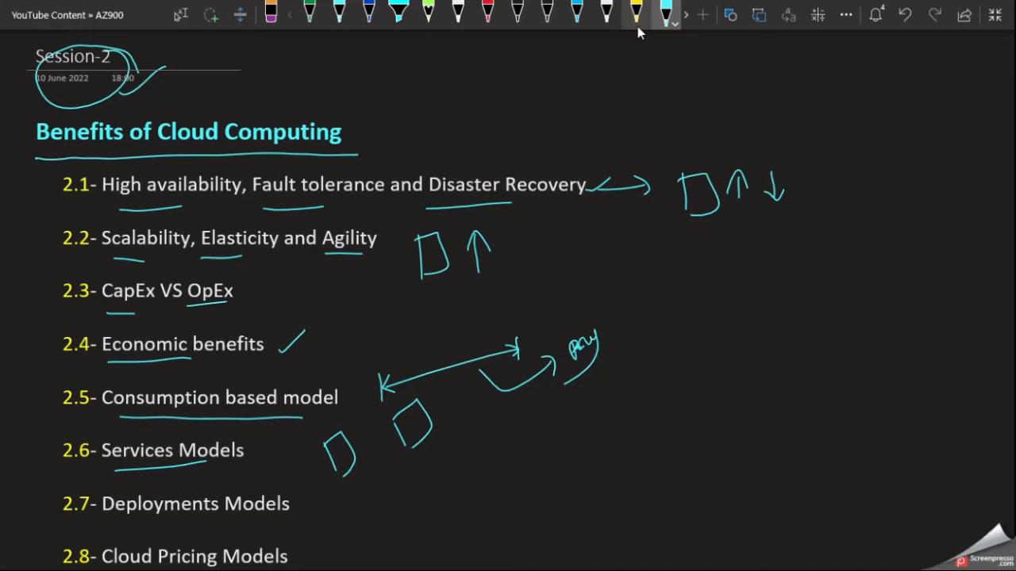
pyautogui.moveTo(456, 456); pyautogui.dragTo(523, 468)
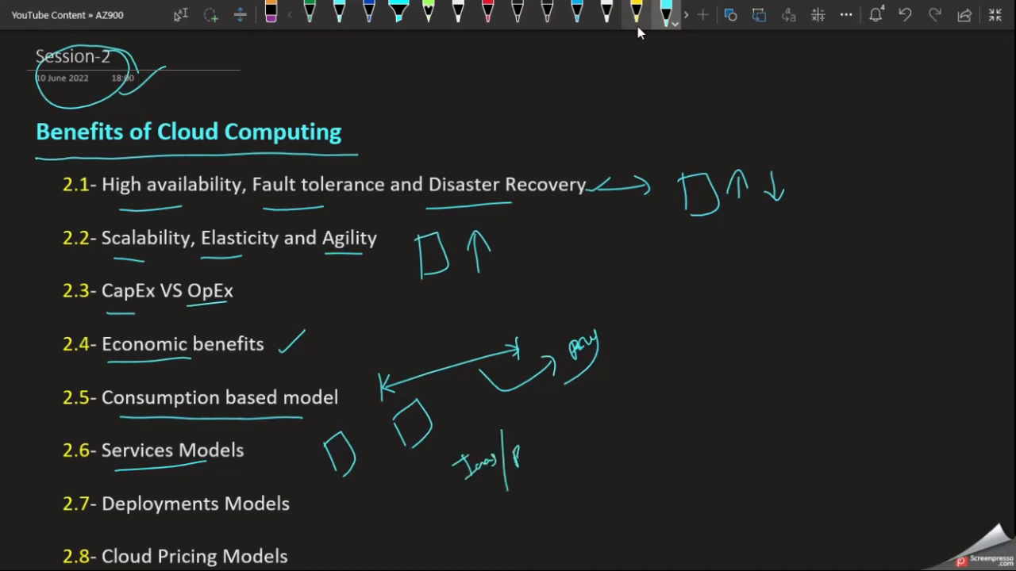
pyautogui.moveTo(548, 448); pyautogui.dragTo(579, 452)
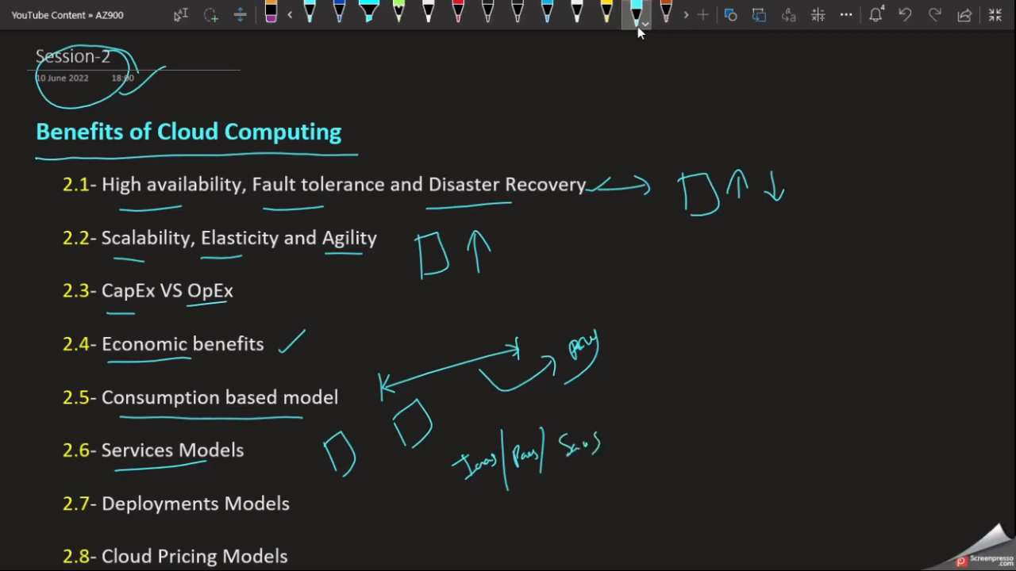
# Write and underline 'Pu | Pr | H' beside 2.7, linking Deployments Models to the cloud sketch
pyautogui.scroll(-3)
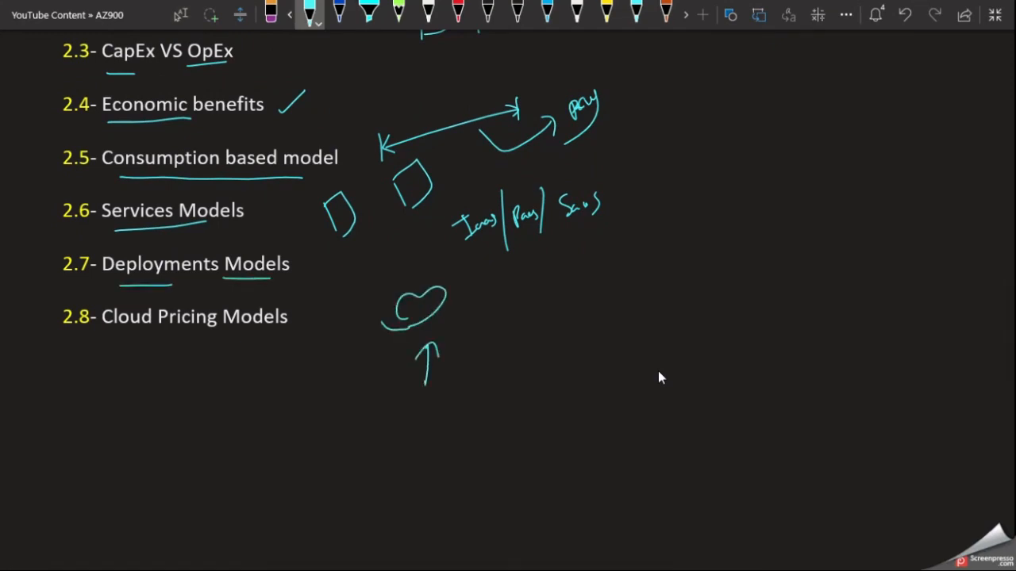
pyautogui.moveTo(492, 313); pyautogui.dragTo(488, 338)
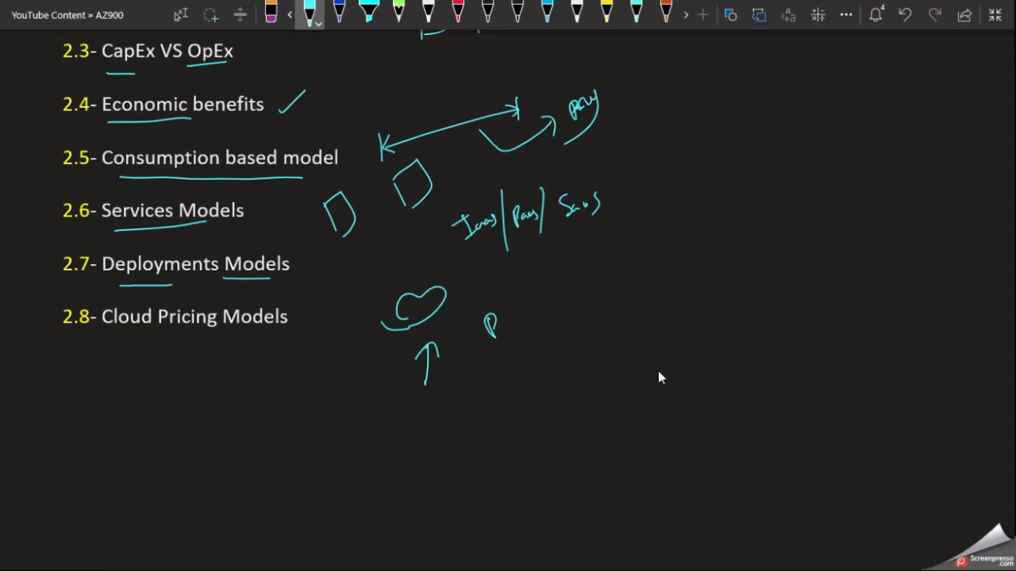
pyautogui.moveTo(488, 329); pyautogui.dragTo(548, 329)
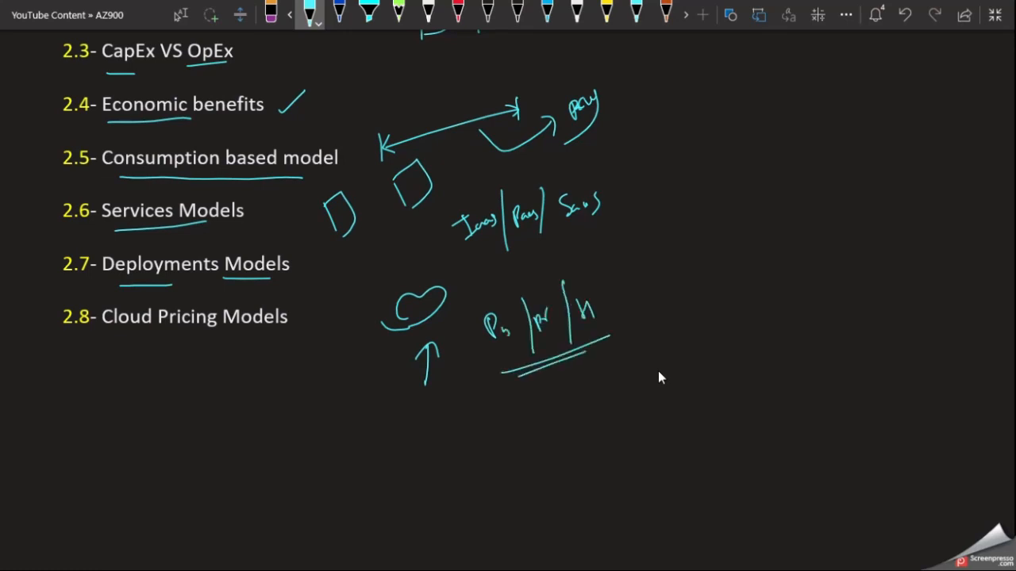
pyautogui.moveTo(317, 273); pyautogui.dragTo(377, 310)
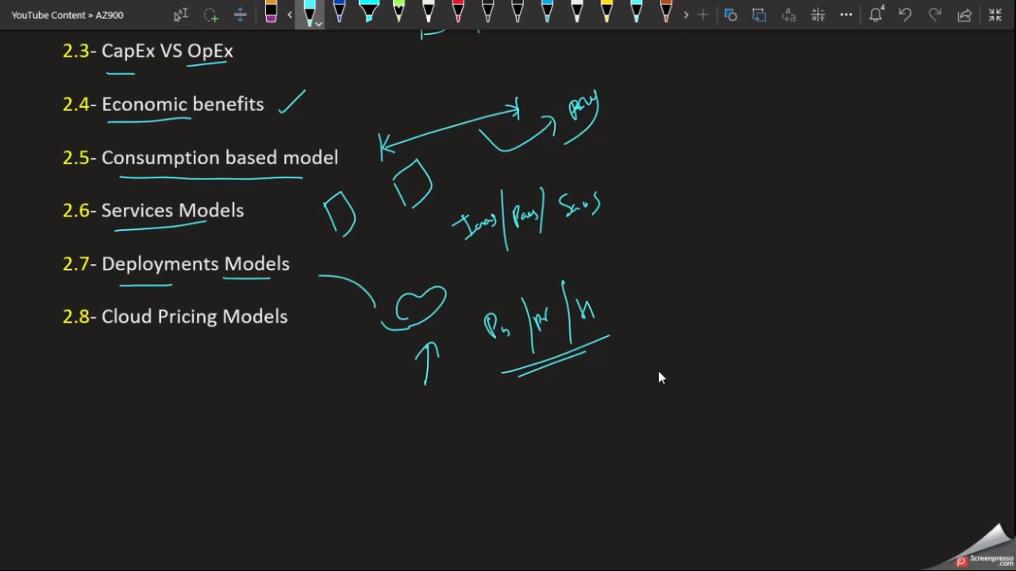